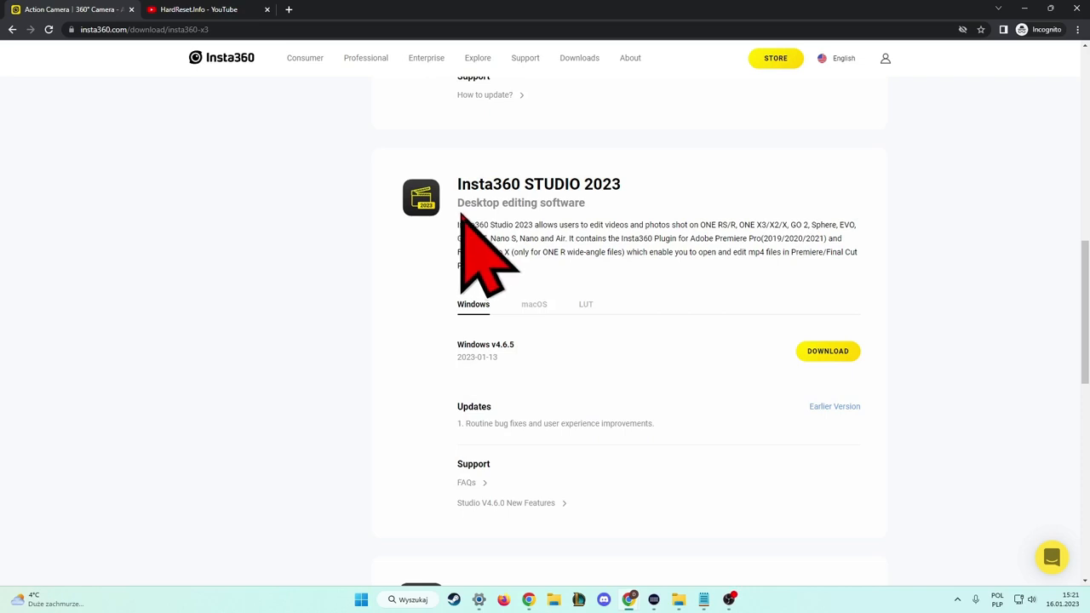
mouse_move(473, 247)
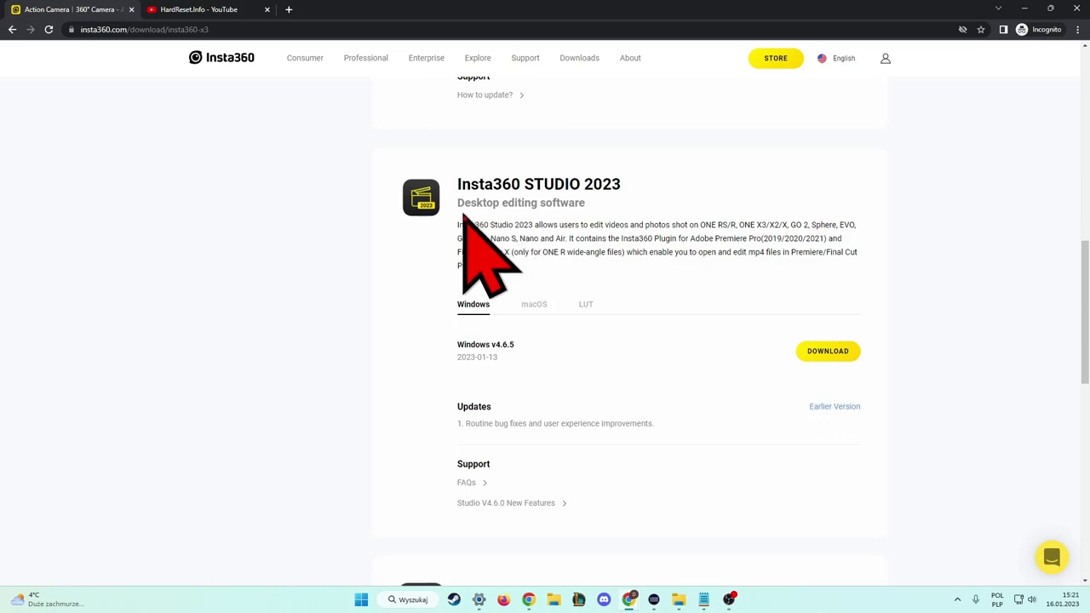
mouse_move(525, 256)
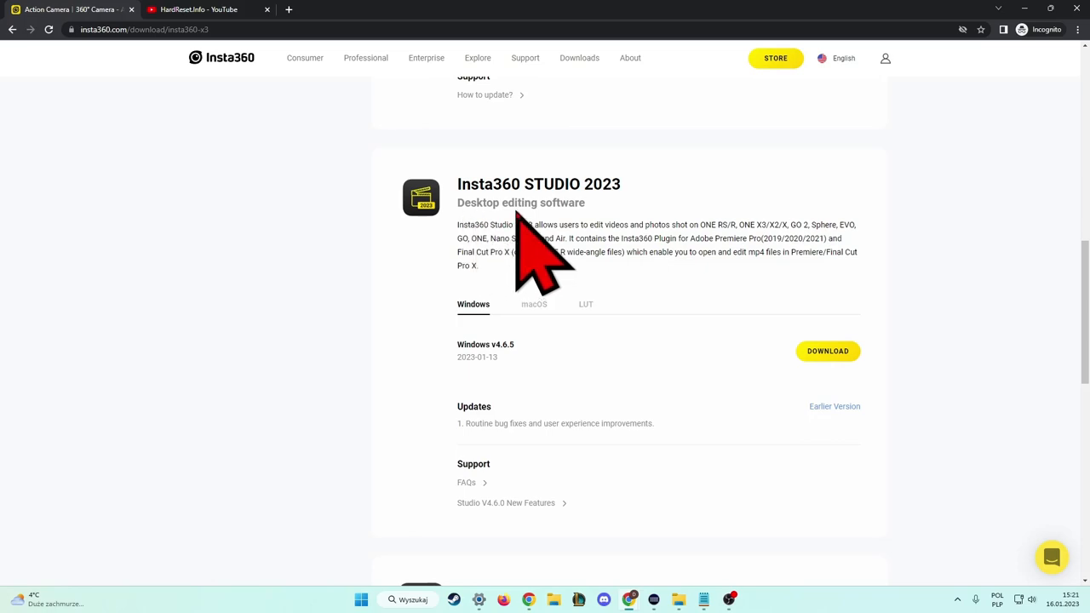
mouse_move(459, 220)
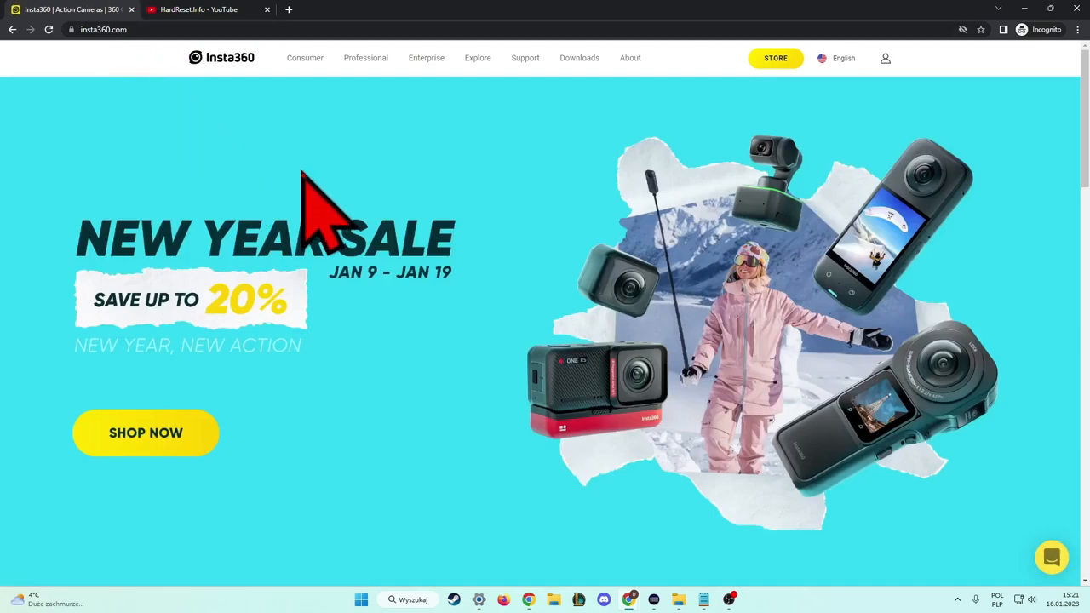
mouse_move(579, 58)
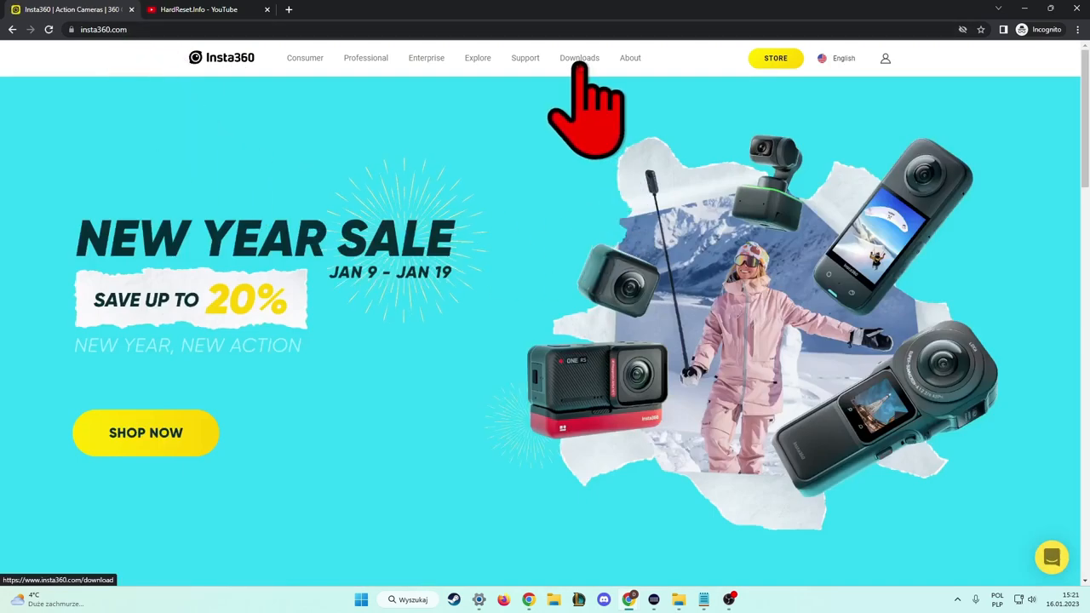
Reach the Insta360 X3 downloads listing Insta360 STUDIO 2023 for Windows v4.6.5.
click(579, 57)
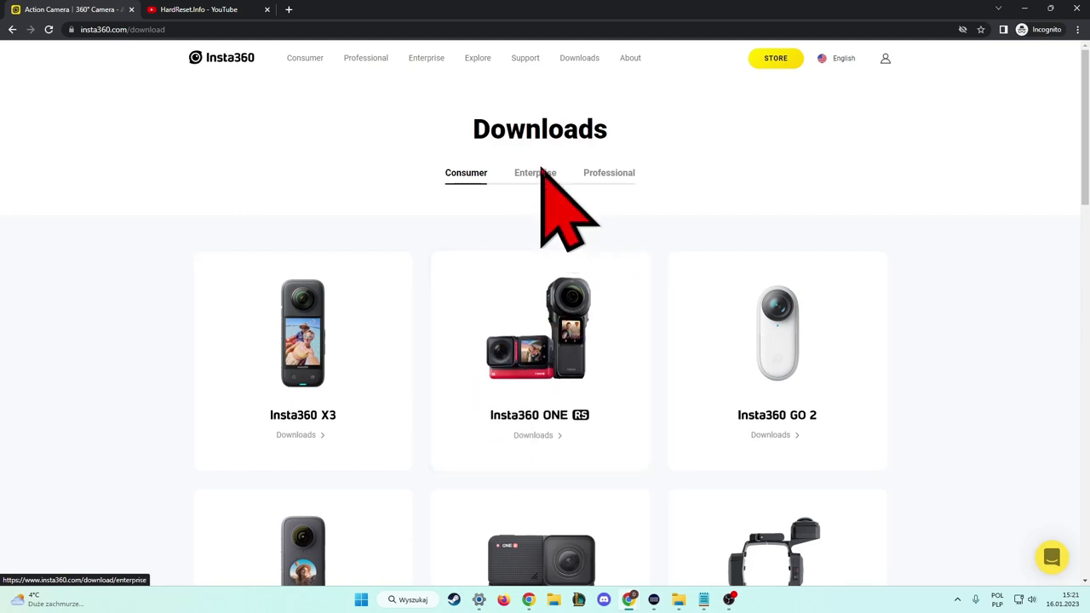
click(535, 173)
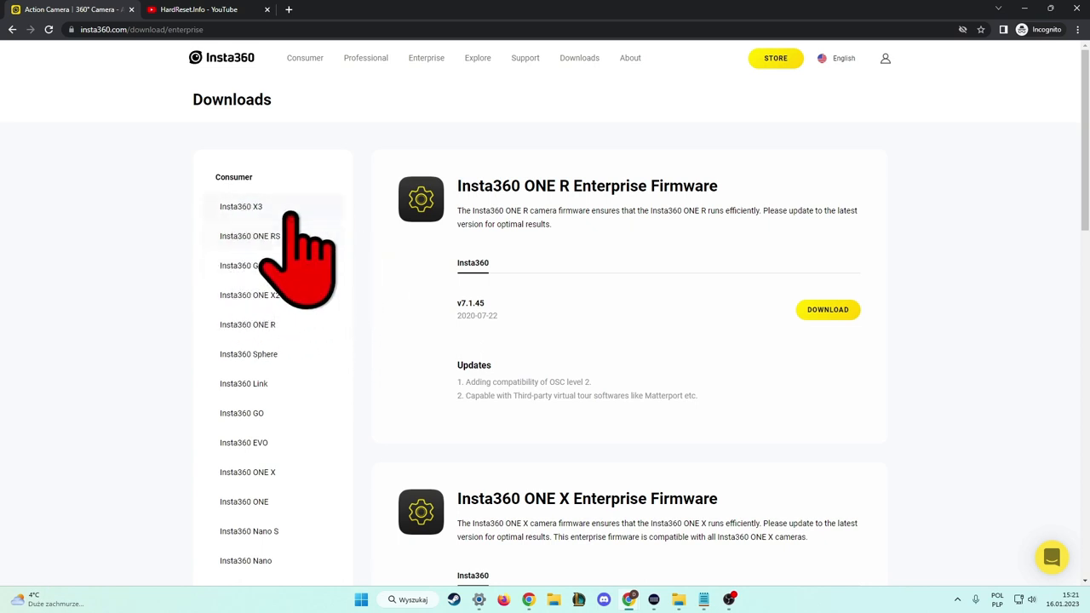
click(242, 206)
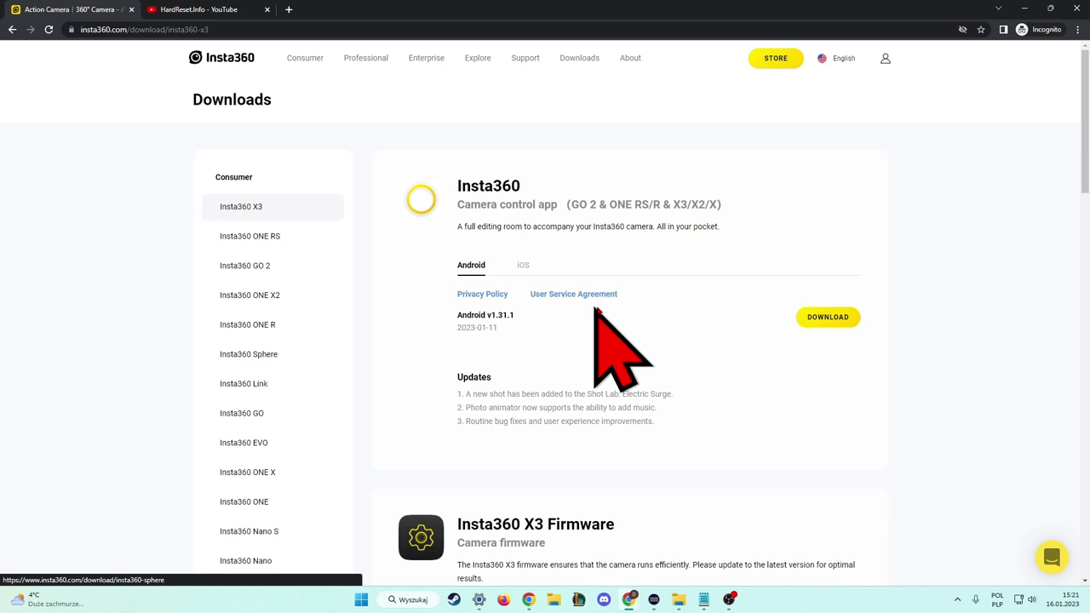
scroll(down, 3)
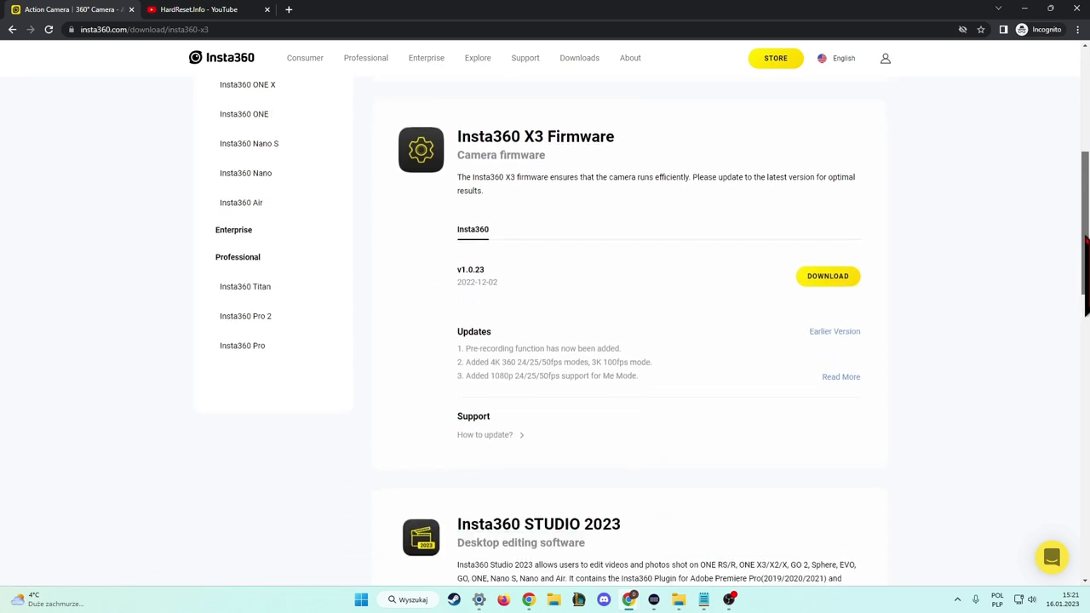
scroll(down, 3)
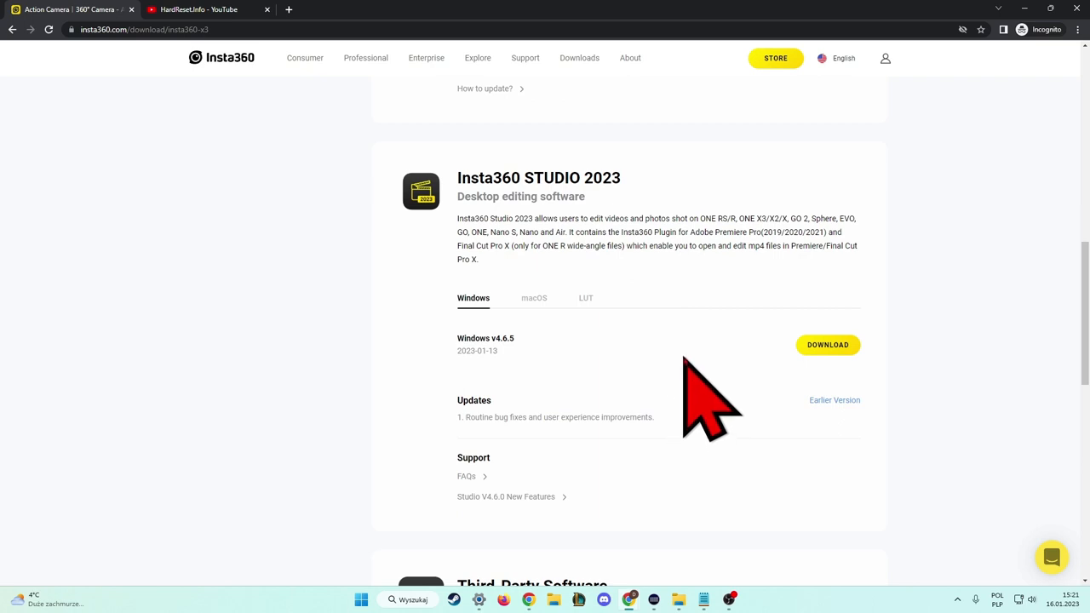
mouse_move(486, 320)
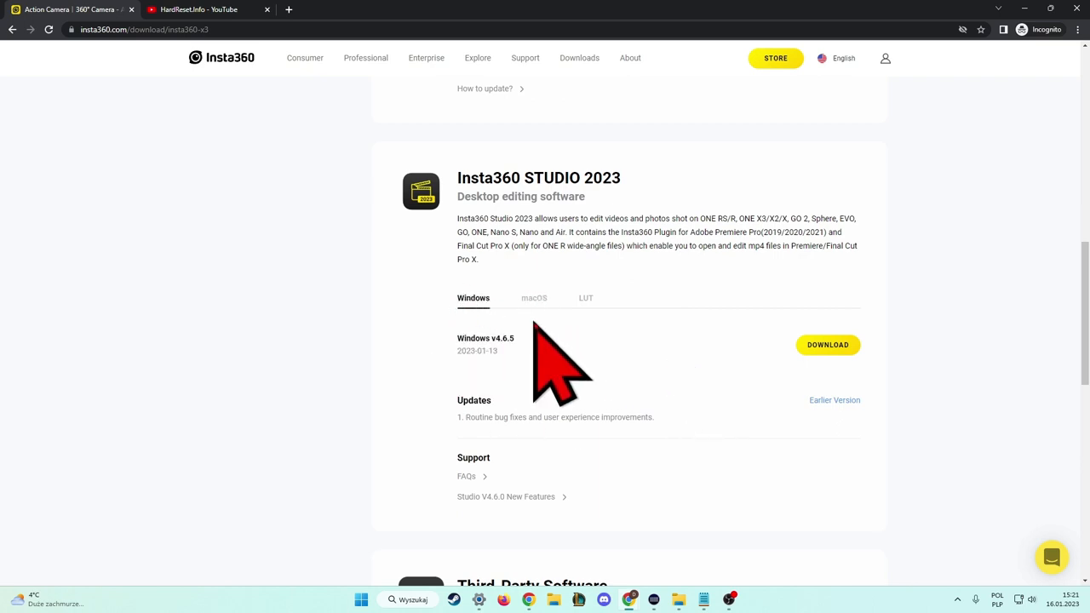
Request the Windows download of Insta360 STUDIO 2023, bringing up the serial number prompt.
click(534, 298)
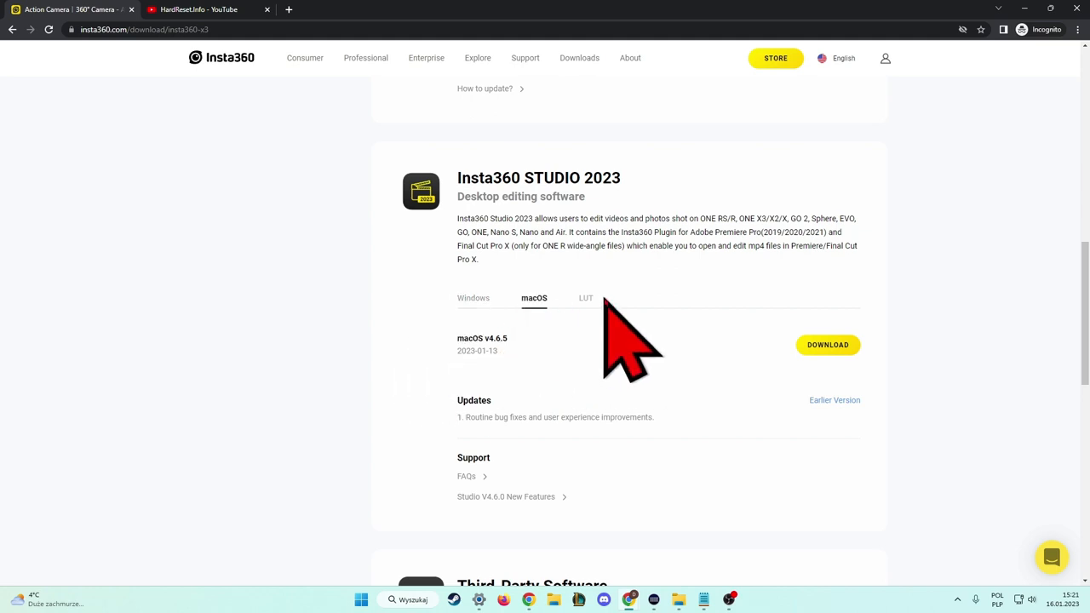
click(474, 298)
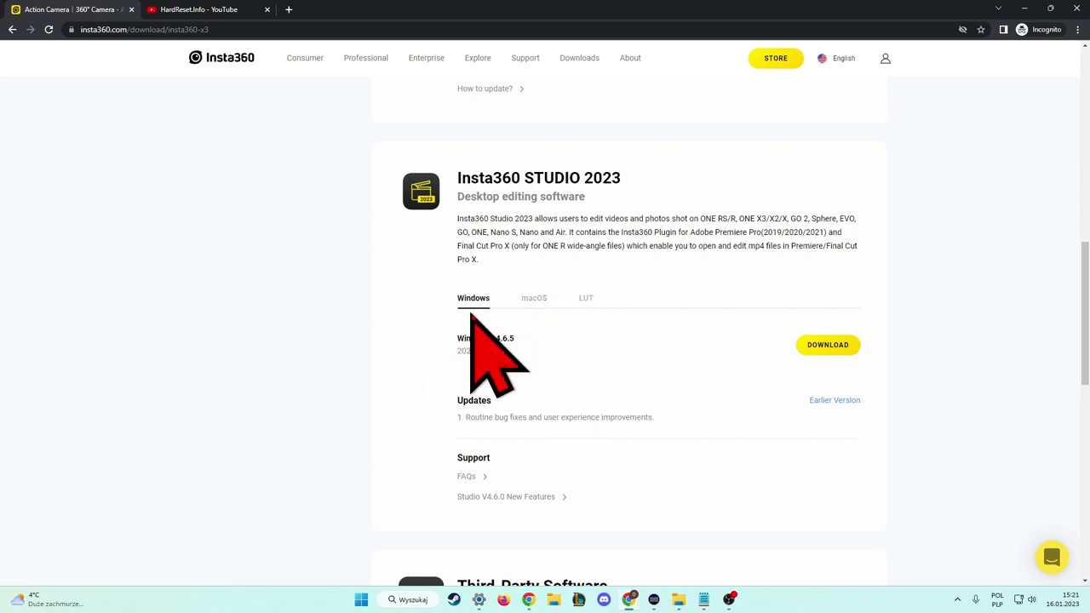
mouse_move(903, 375)
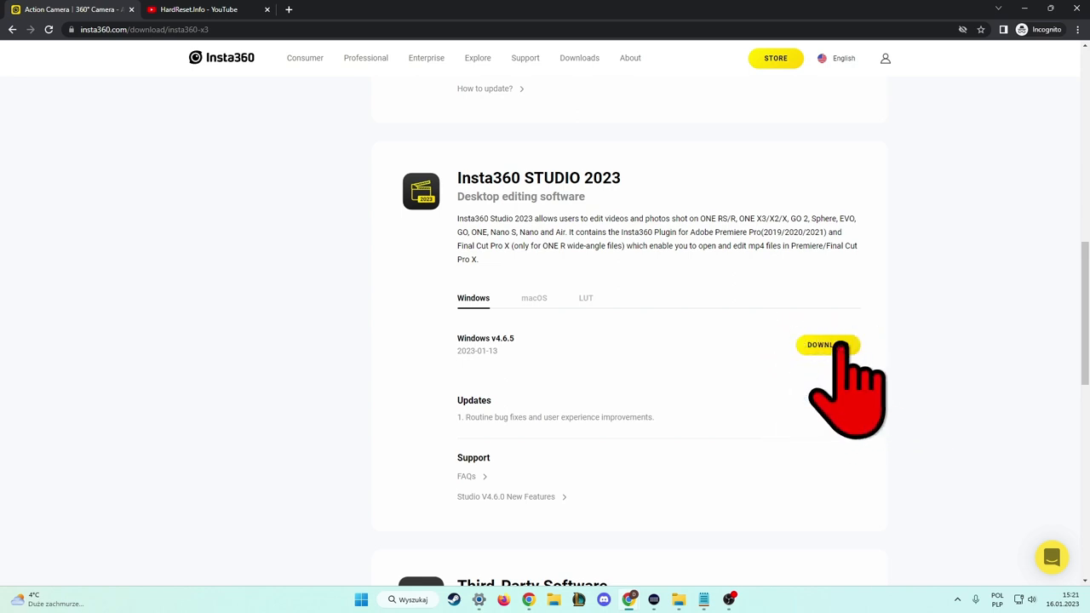
click(826, 344)
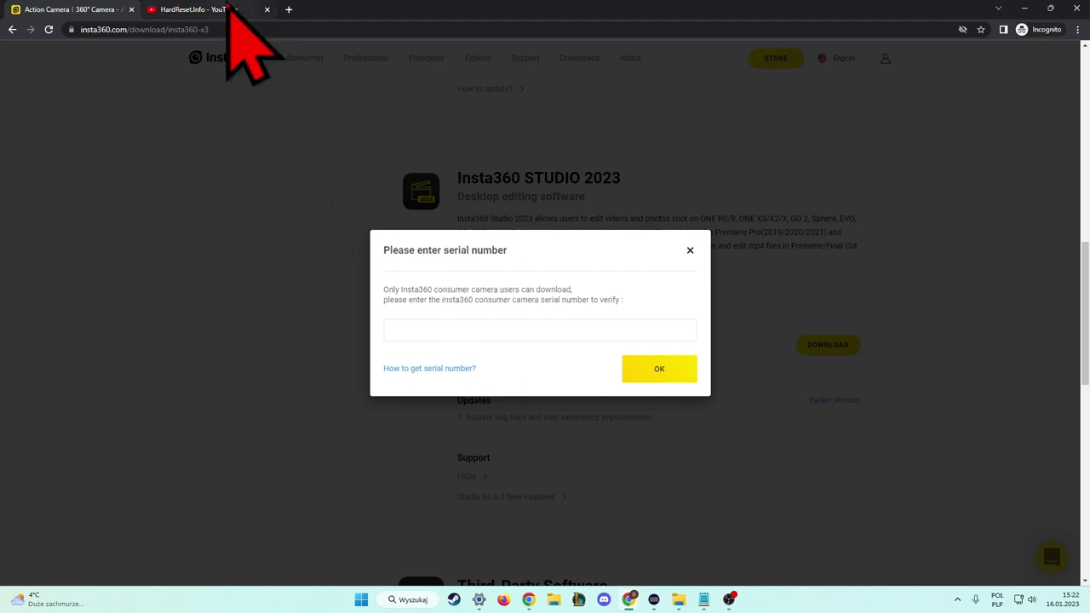
Search the HardReset.Info YouTube channel for 'insta360 serial' and browse the video results.
click(204, 10)
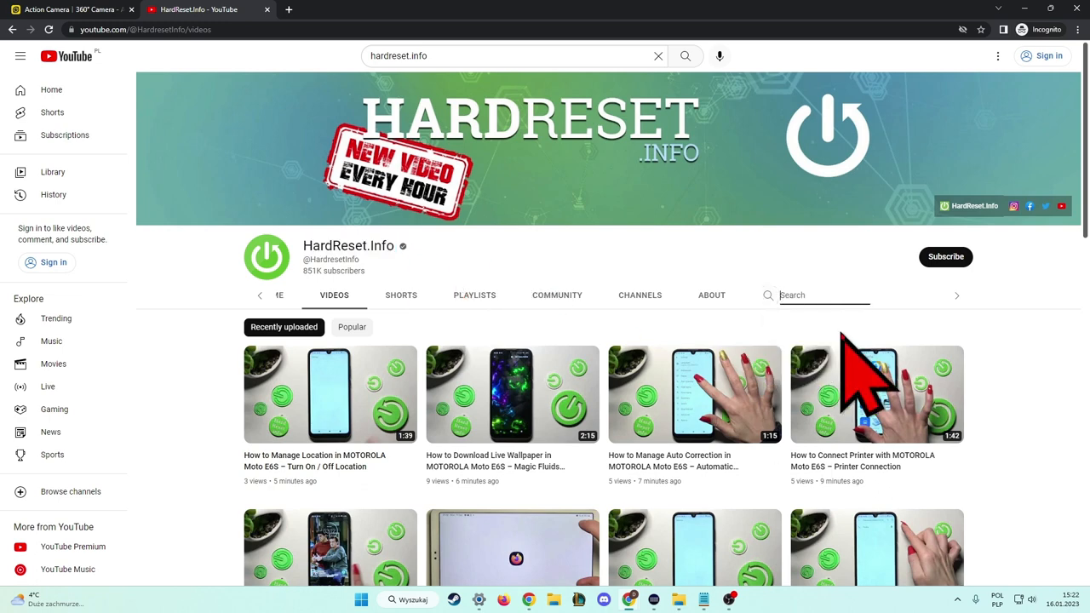
text(insta360 serial)
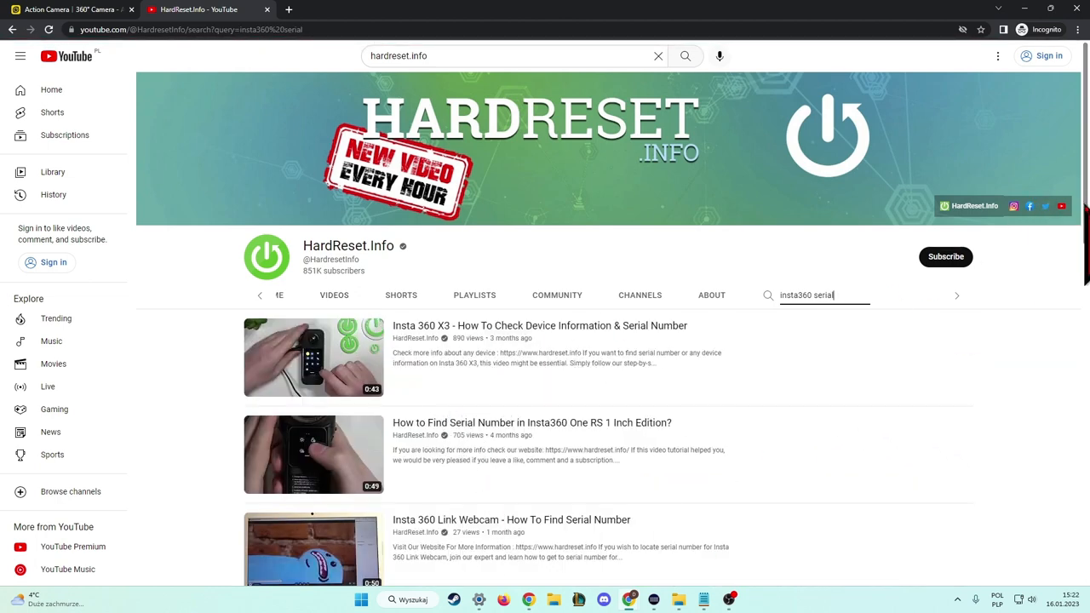
scroll(down, 3)
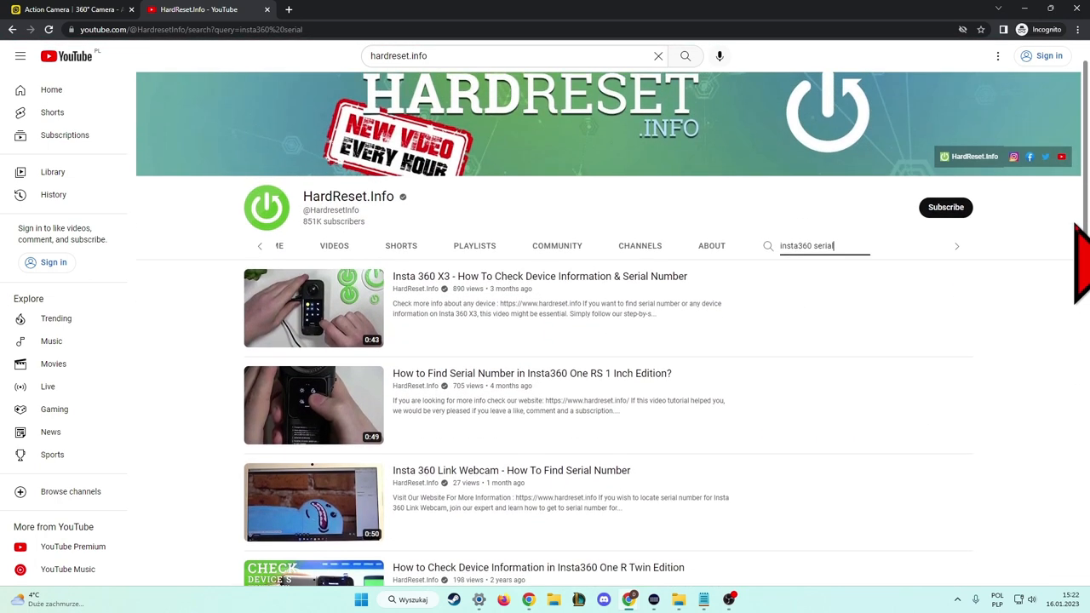
scroll(down, 3)
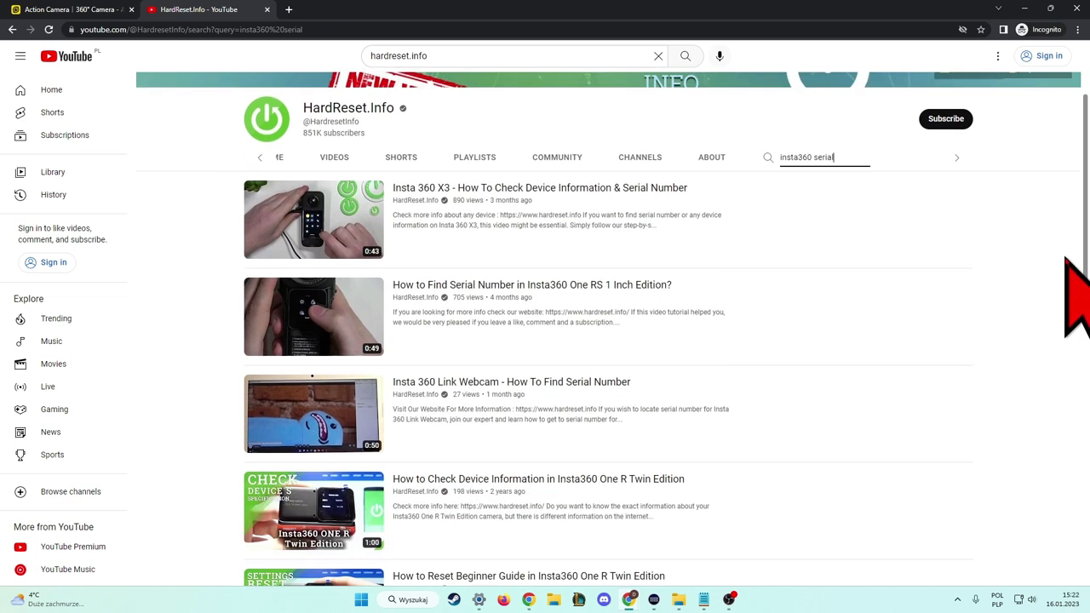
scroll(down, 3)
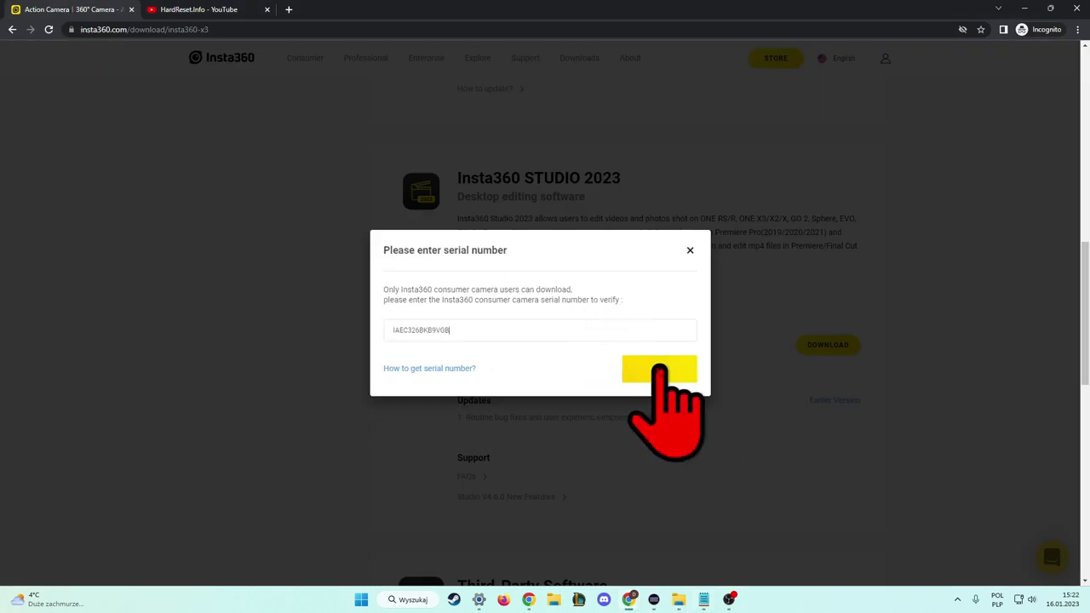
Submit the camera serial number to start the Studio 2023 download, then pause it.
click(657, 370)
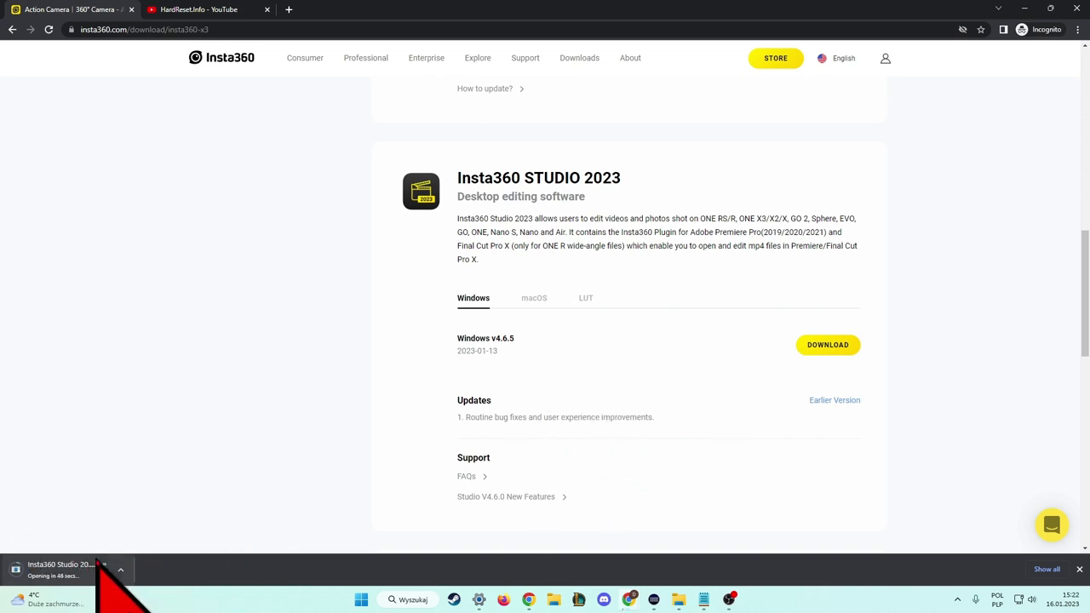
click(123, 571)
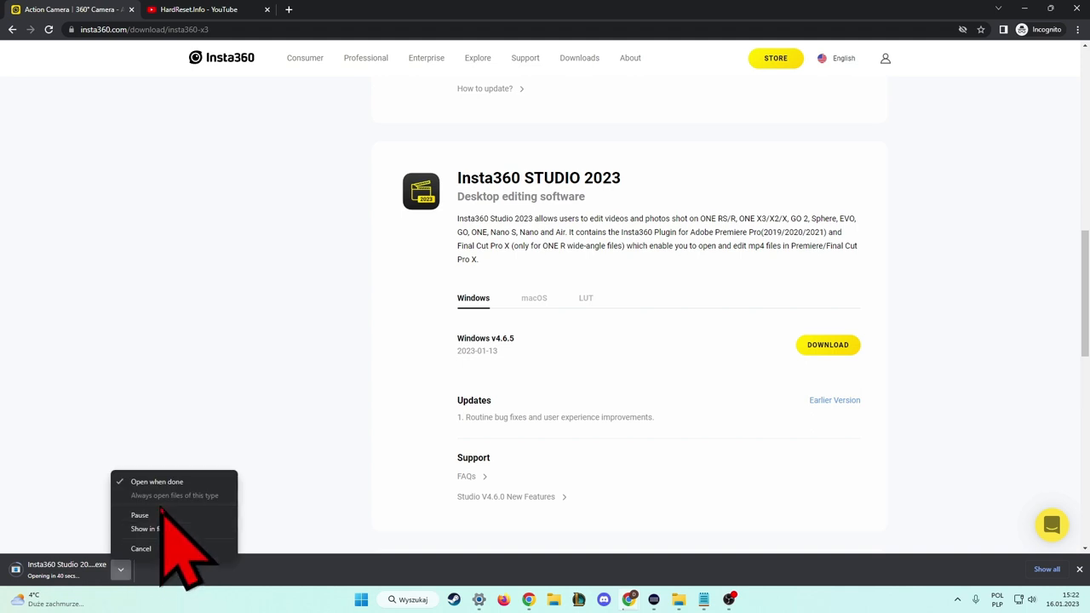
click(137, 514)
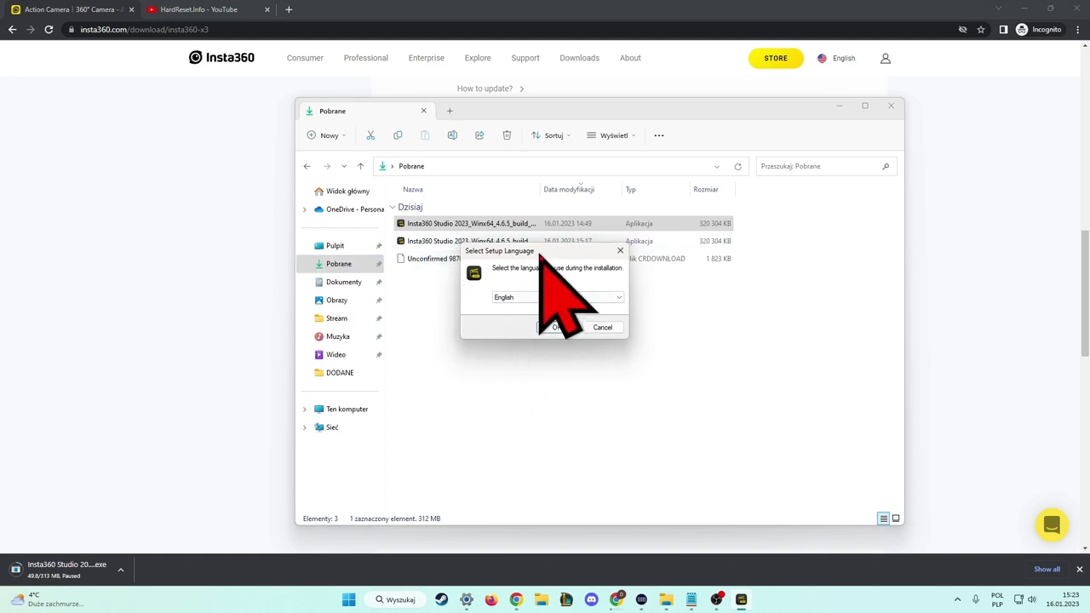
mouse_move(549, 310)
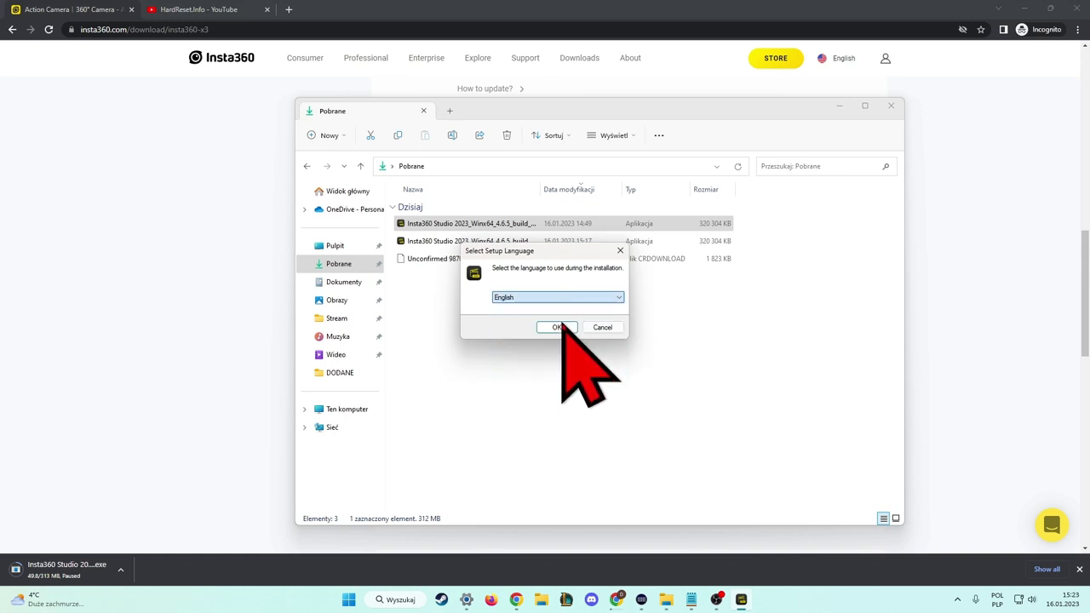
Confirm English as setup language and accept the user service agreement.
click(558, 327)
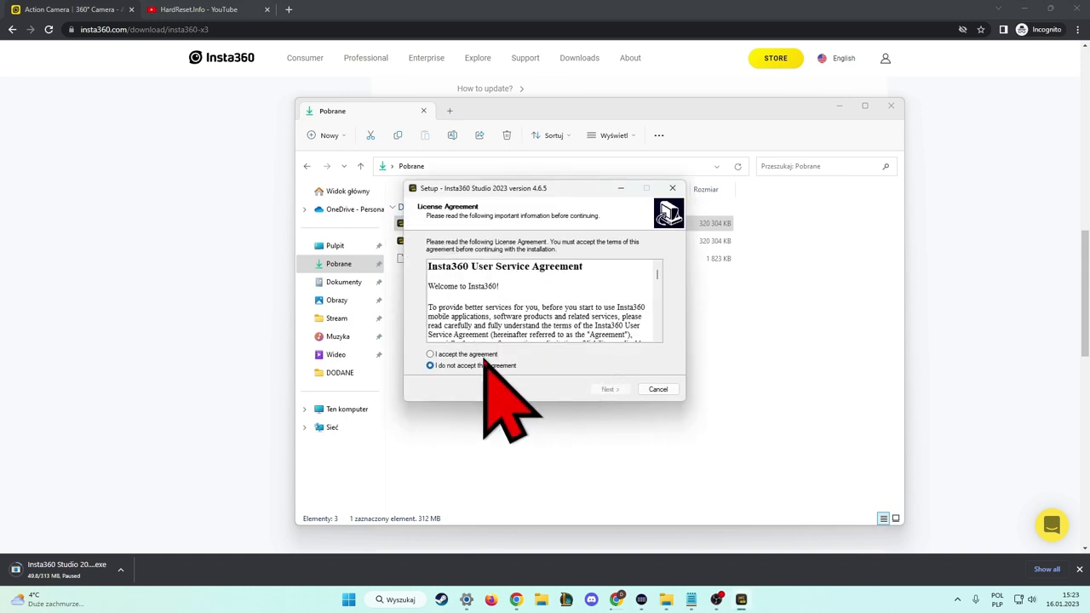
click(429, 353)
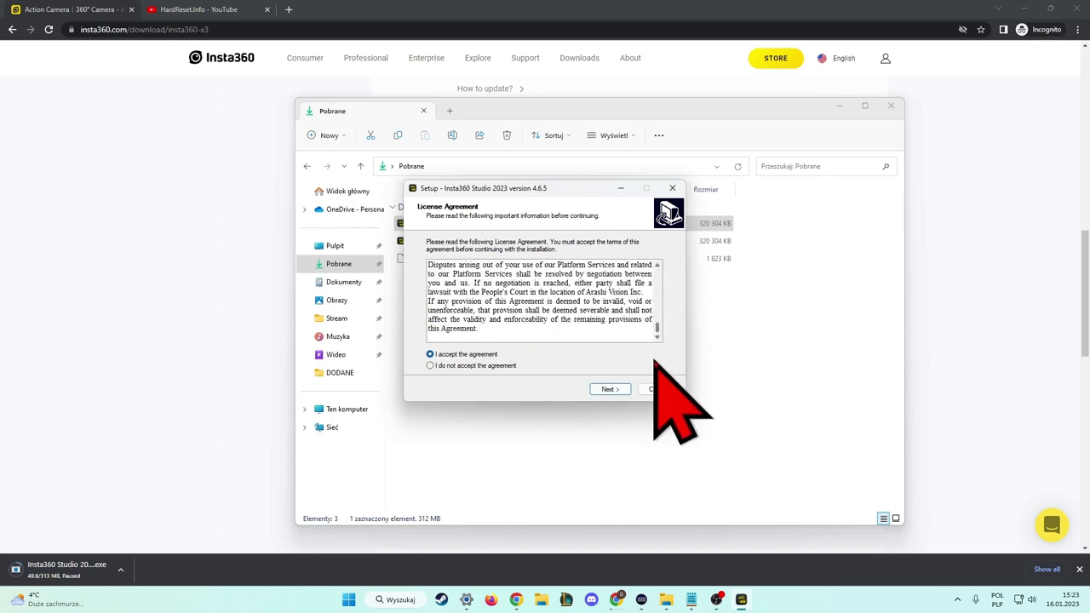
click(610, 388)
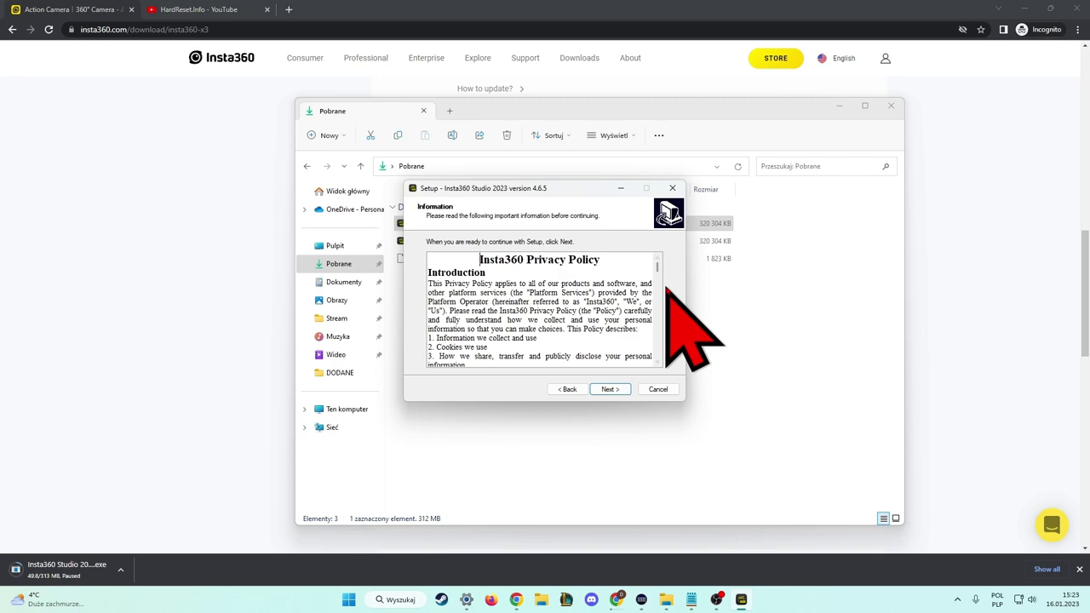
Keep the default install folder and Start Menu folder through the wizard.
click(610, 388)
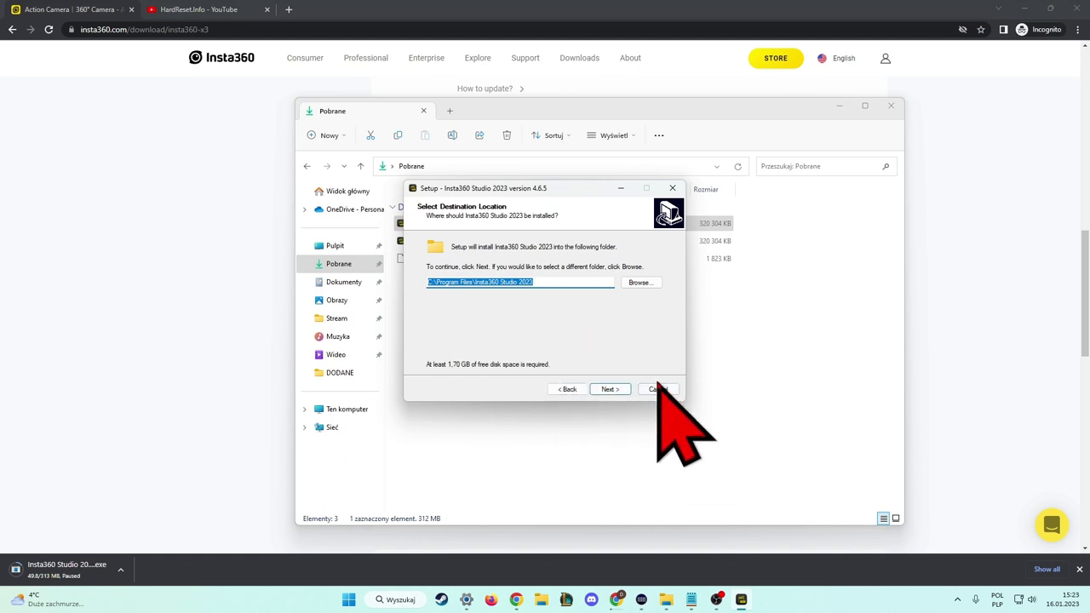
click(610, 388)
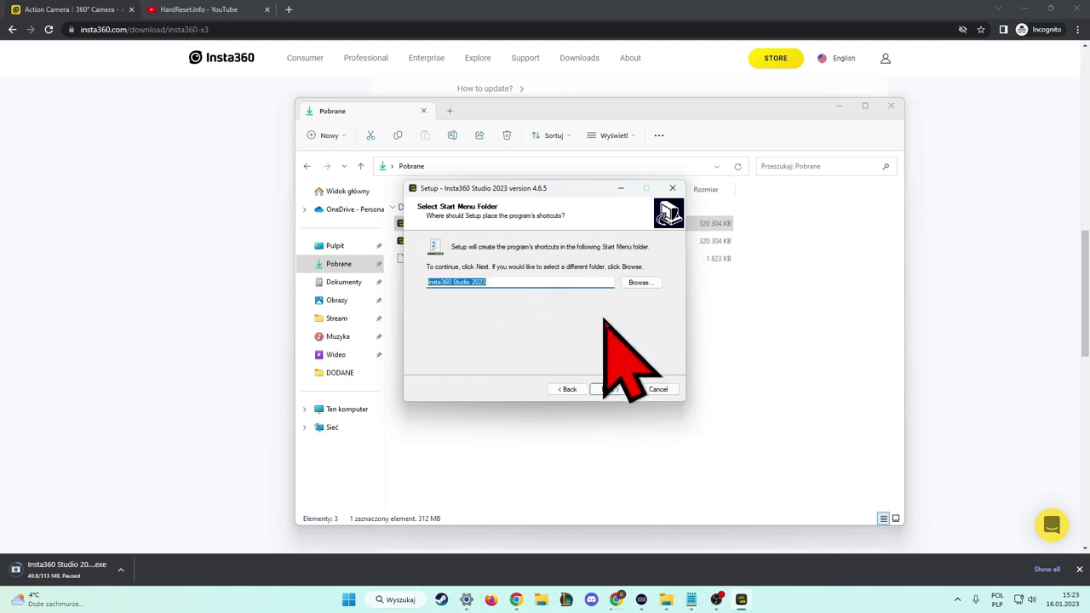
click(609, 388)
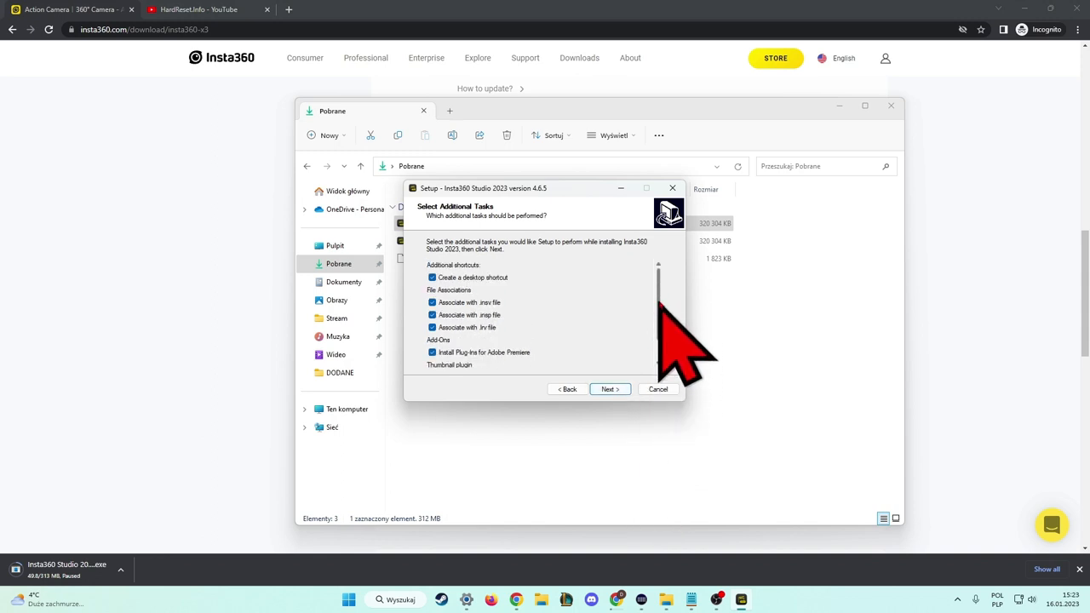
Deselect the thumbnail plugin and Adobe Premiere plug-ins, keeping shortcut and file associations, and install.
scroll(down, 3)
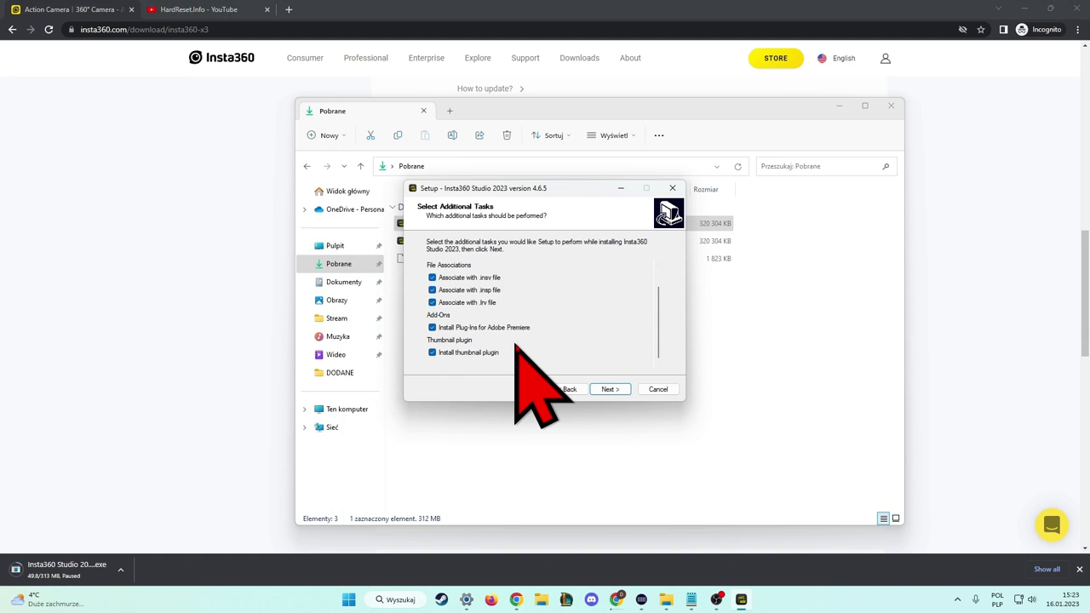
click(433, 352)
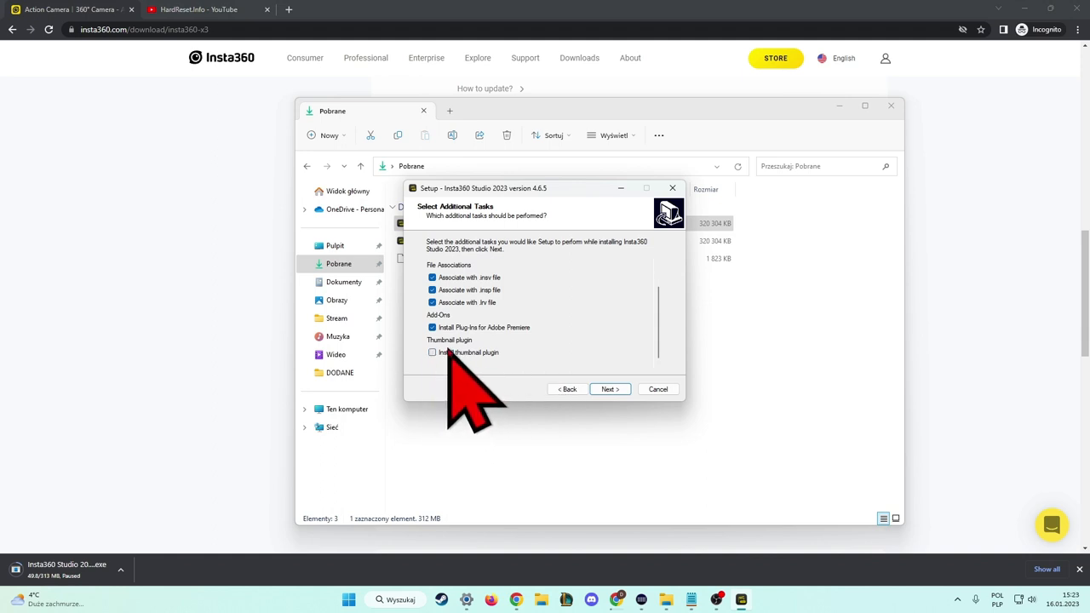
click(432, 327)
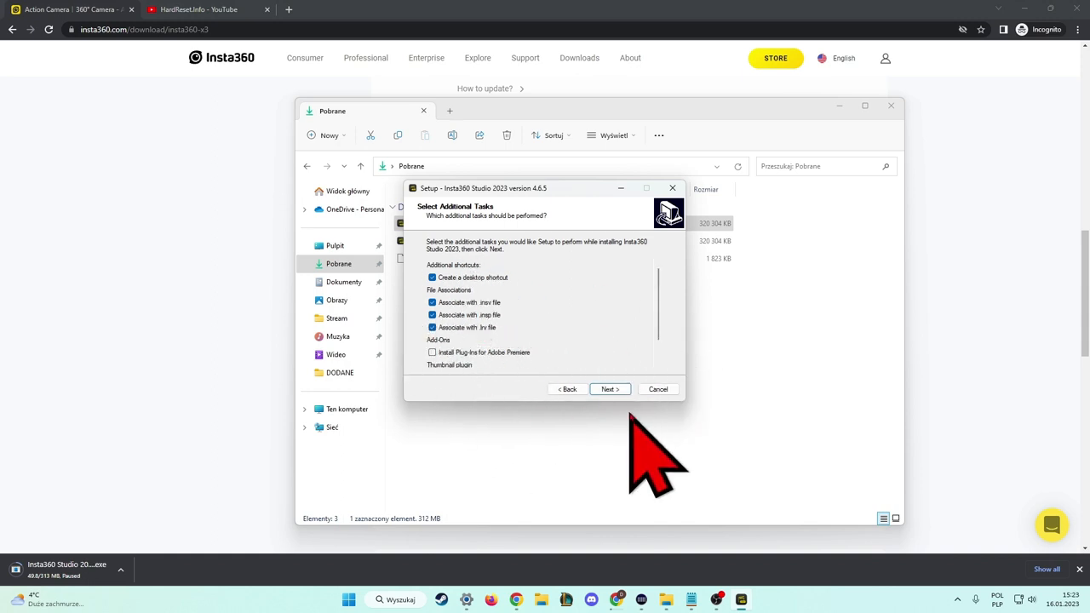
click(609, 388)
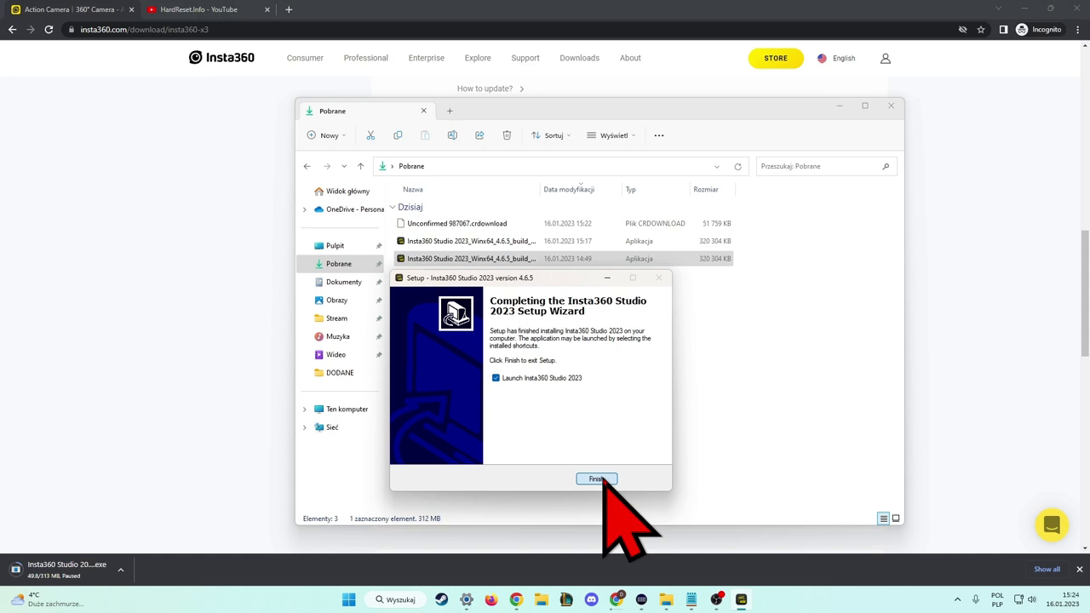
Finish setup with 'Launch Insta360 Studio 2023' checked so the splash screen starts.
click(596, 479)
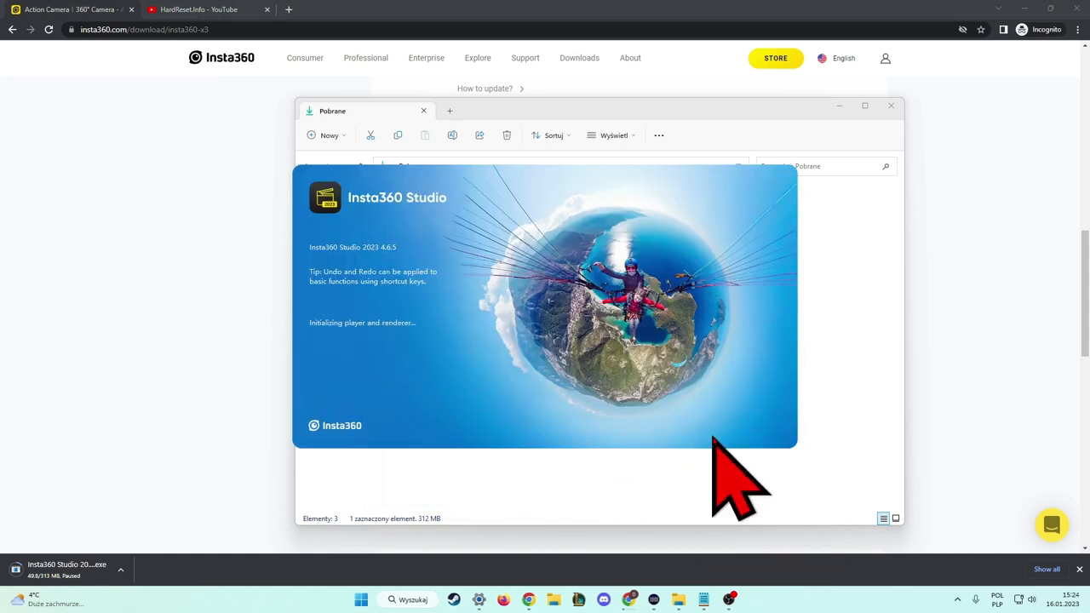